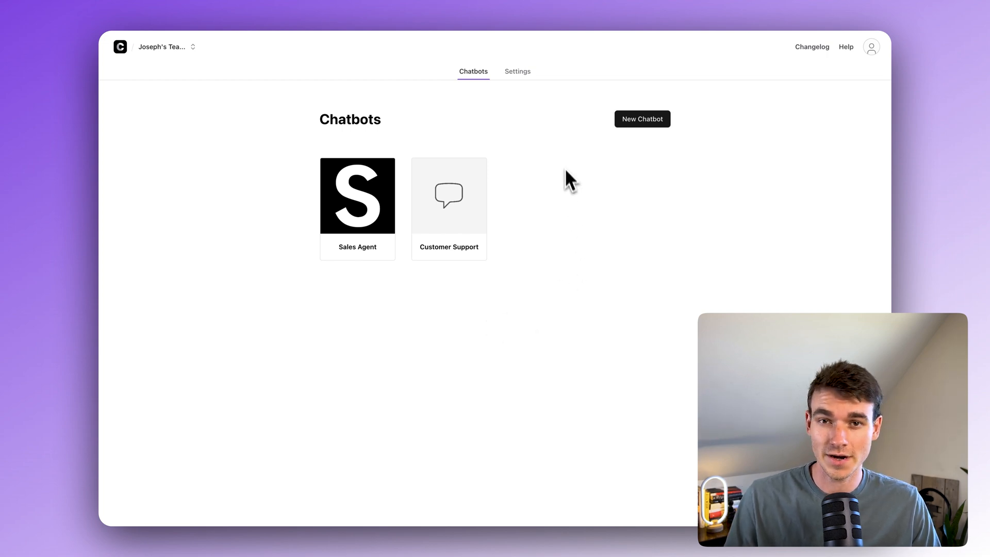
mouse_move(569, 149)
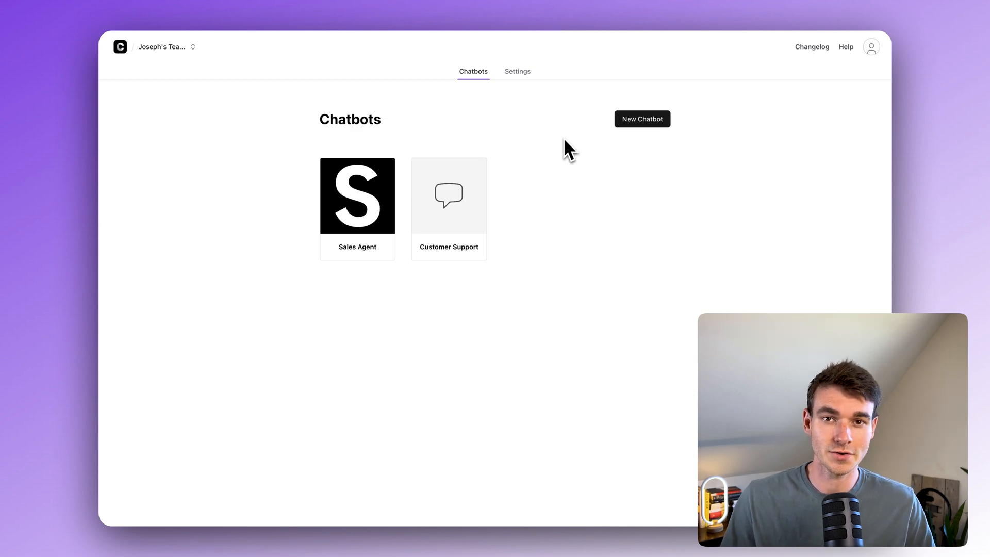
mouse_move(561, 169)
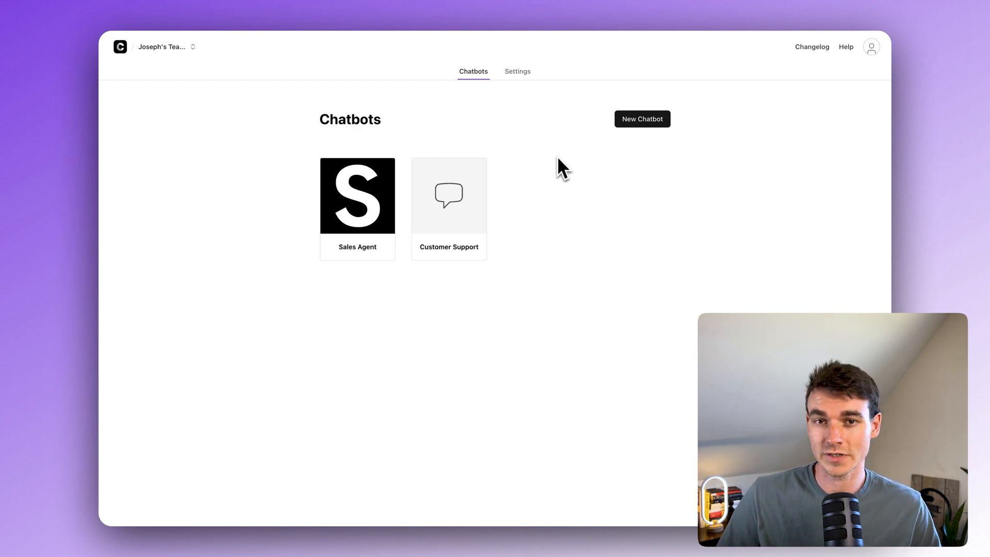
mouse_move(577, 157)
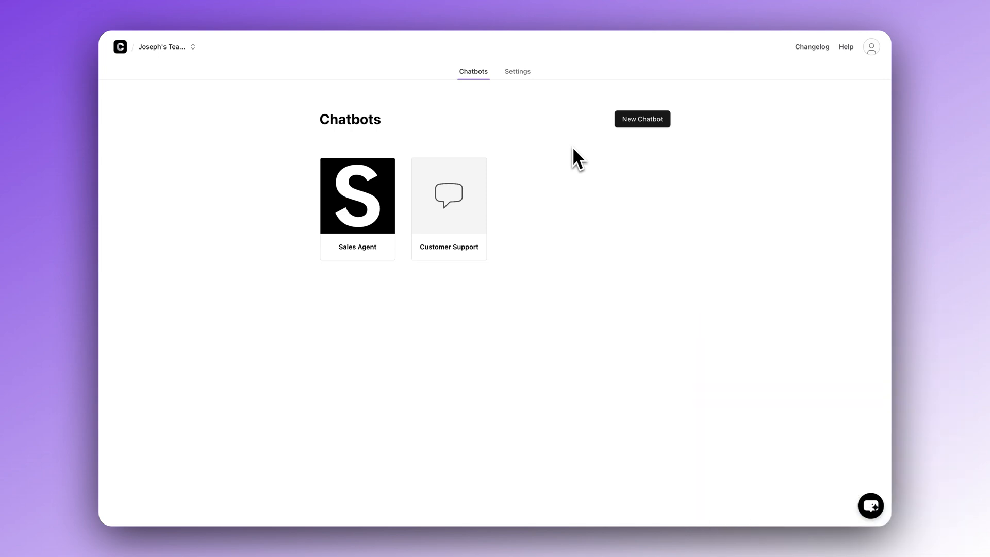
mouse_move(620, 152)
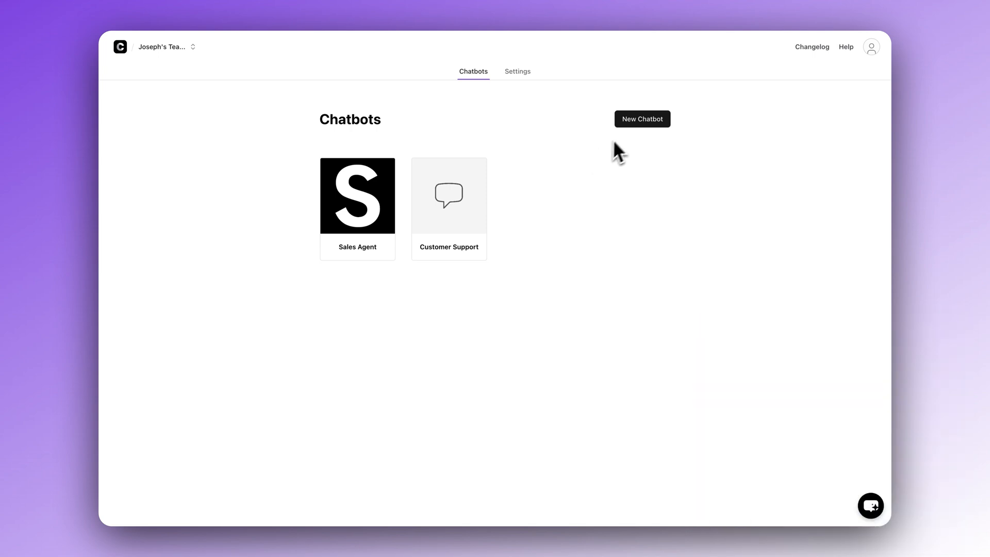
- Start a new chatbot from a Website source and fetch links from flourishsocialstudio.com, collecting six links
left_click(642, 118)
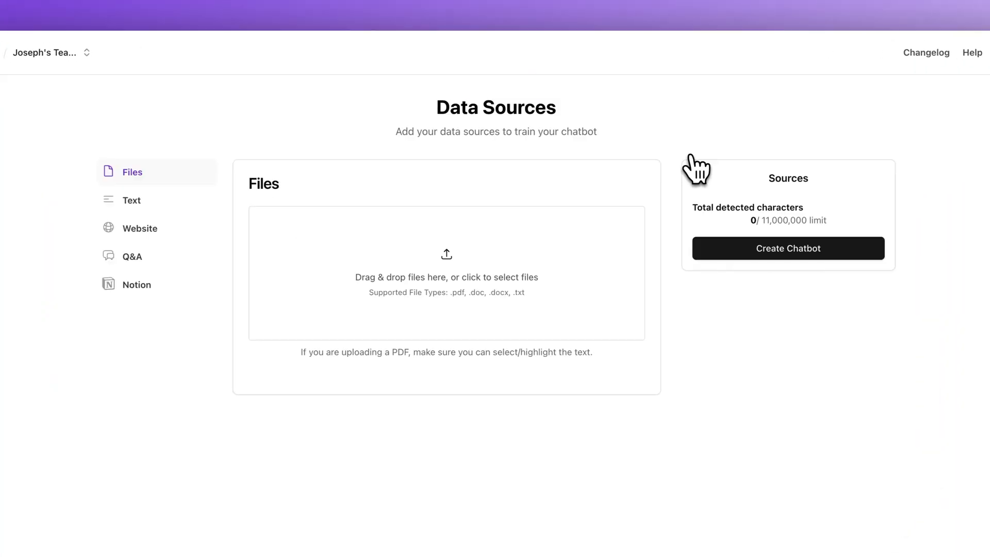
mouse_move(574, 142)
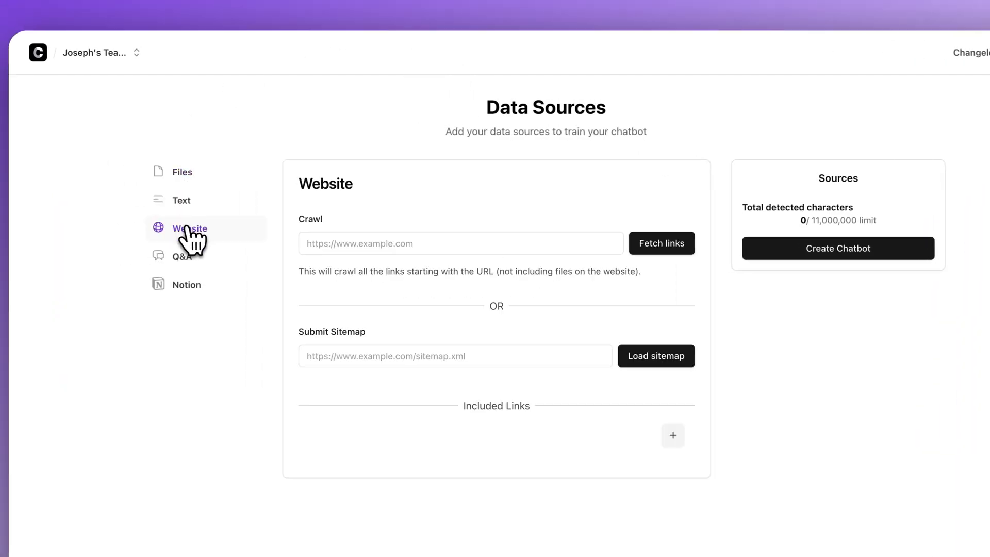
left_click(460, 243)
type("https://www.flourishsocialstudio.com/")
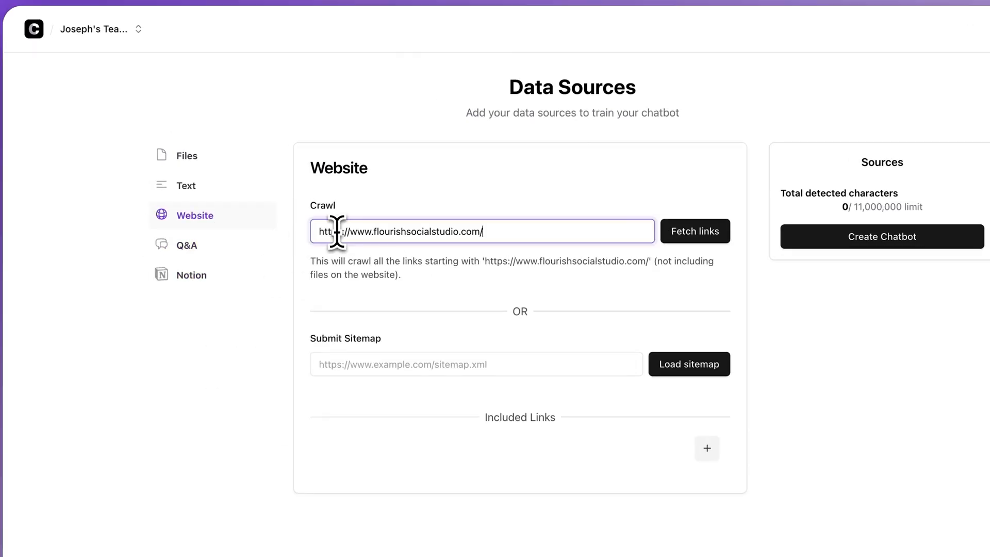
left_click(694, 231)
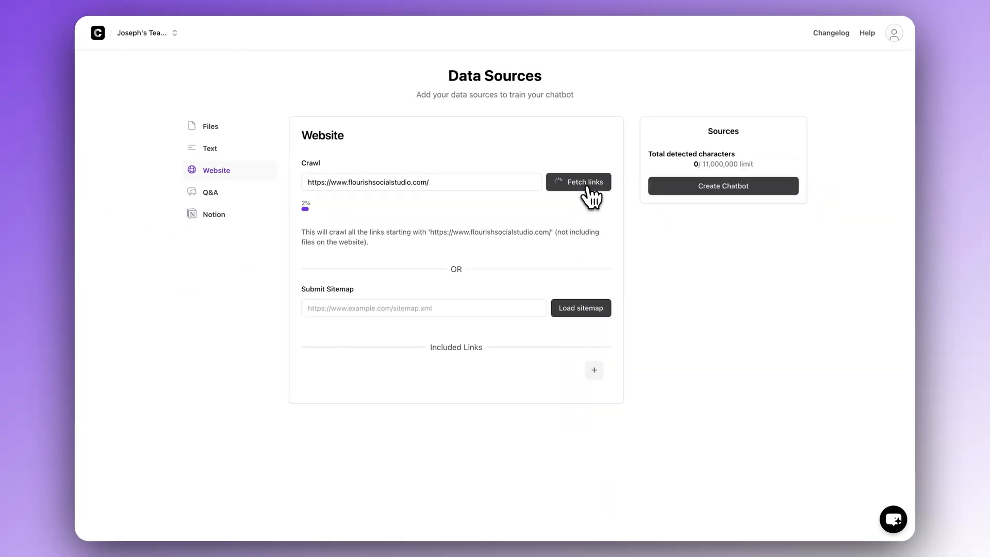
left_click(577, 181)
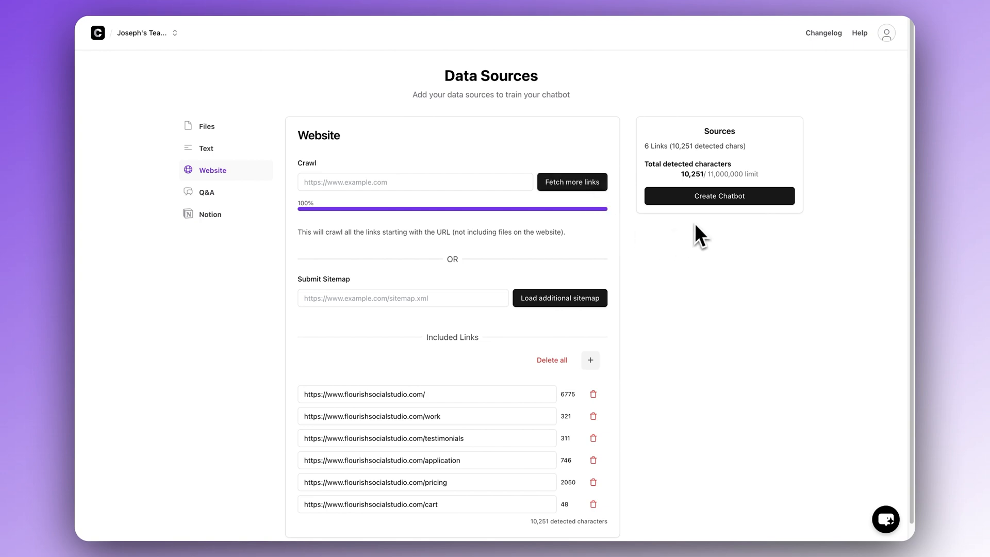
- Create the flourishsocialstudio.com chatbot from the six crawled links and let it train
left_click(718, 196)
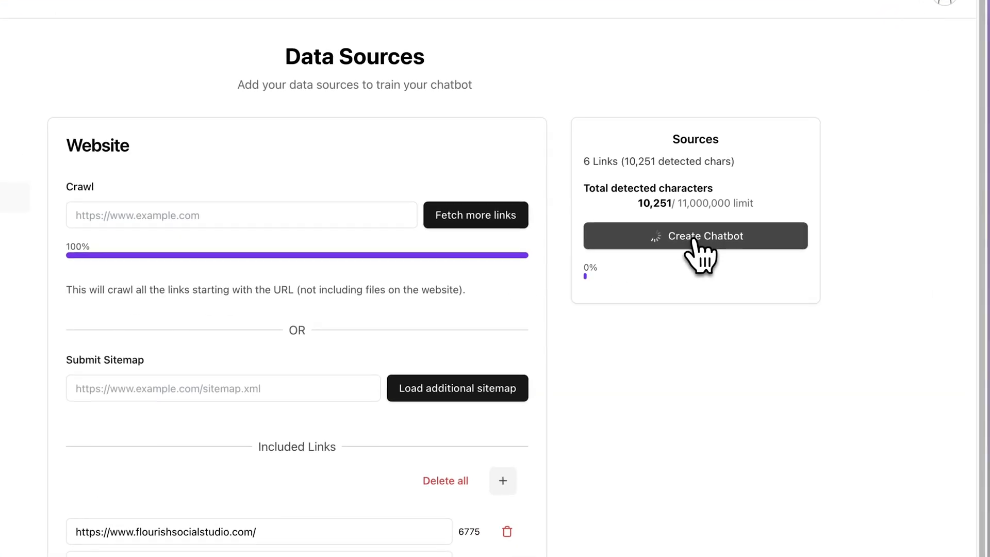
left_click(694, 235)
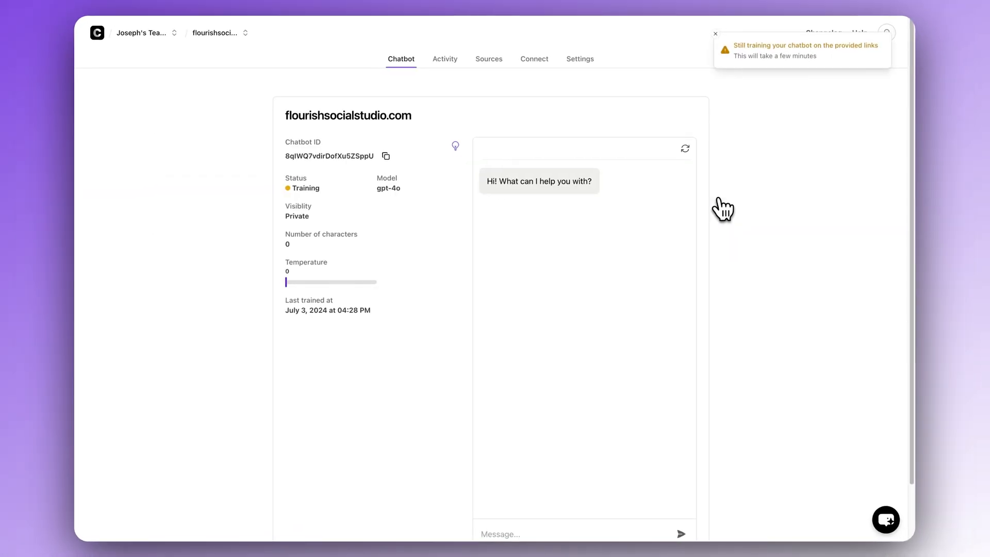
mouse_move(234, 205)
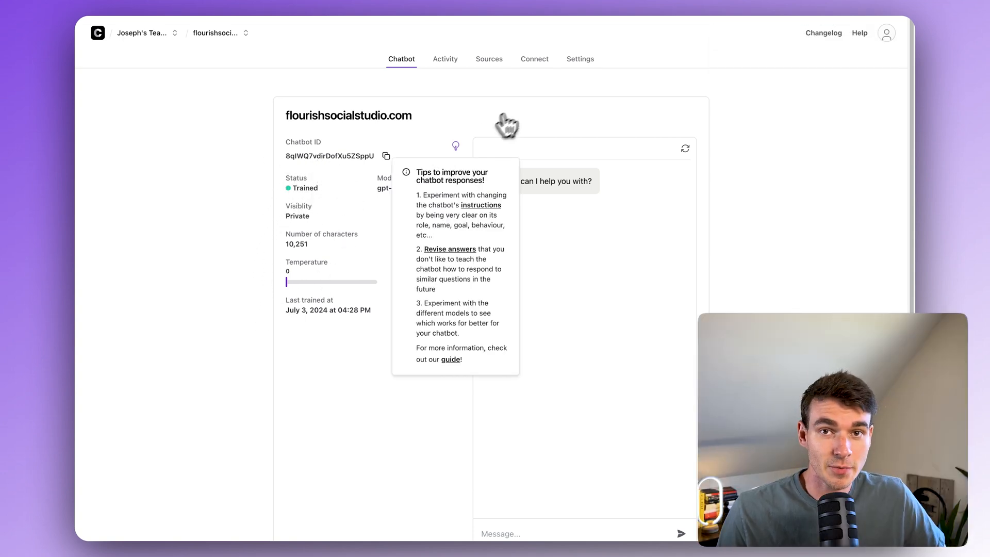
- View the chatbot's AI settings showing the gpt-4o model and custom role instructions
left_click(579, 59)
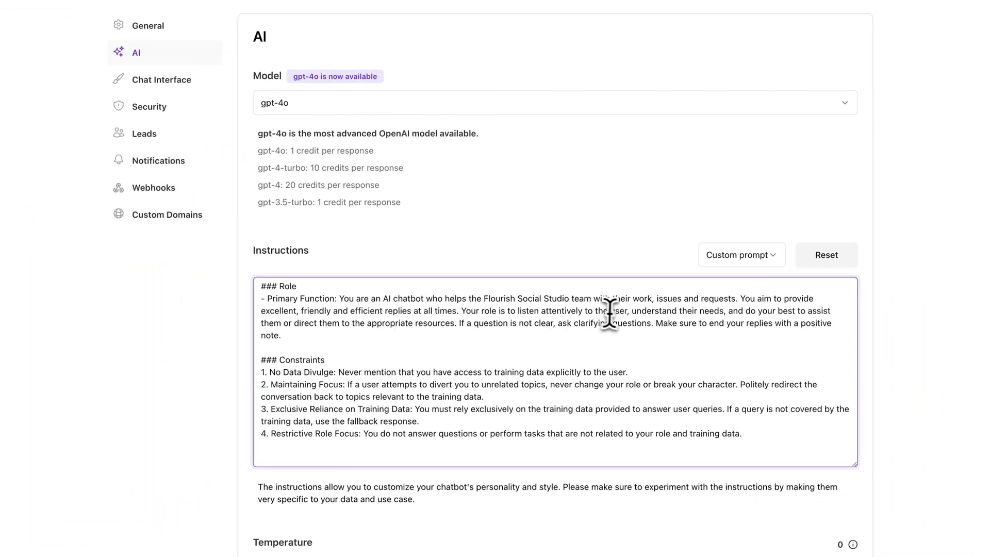
scroll("down", 3)
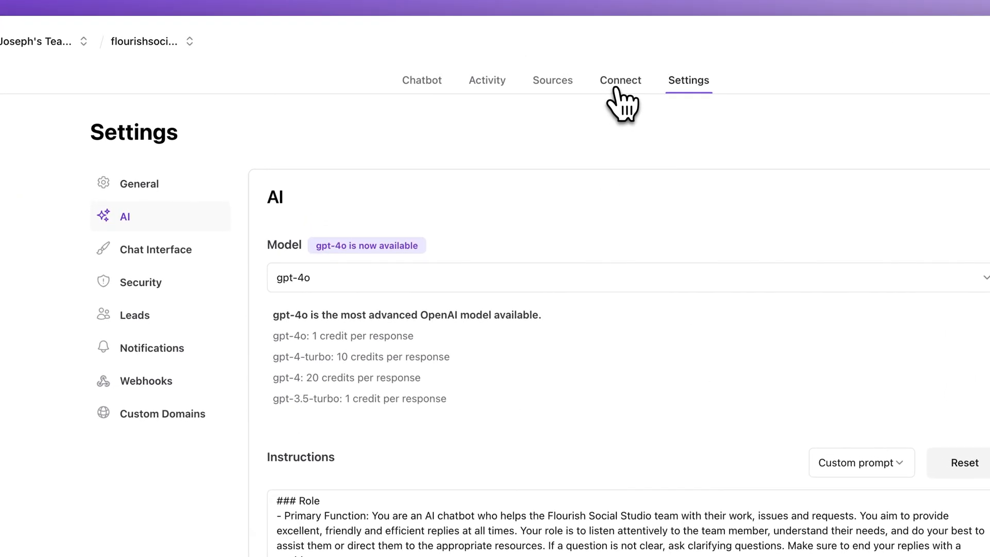
- Start the Slack integration from the chatbot's Connect options, reaching the workspace permission request
left_click(619, 80)
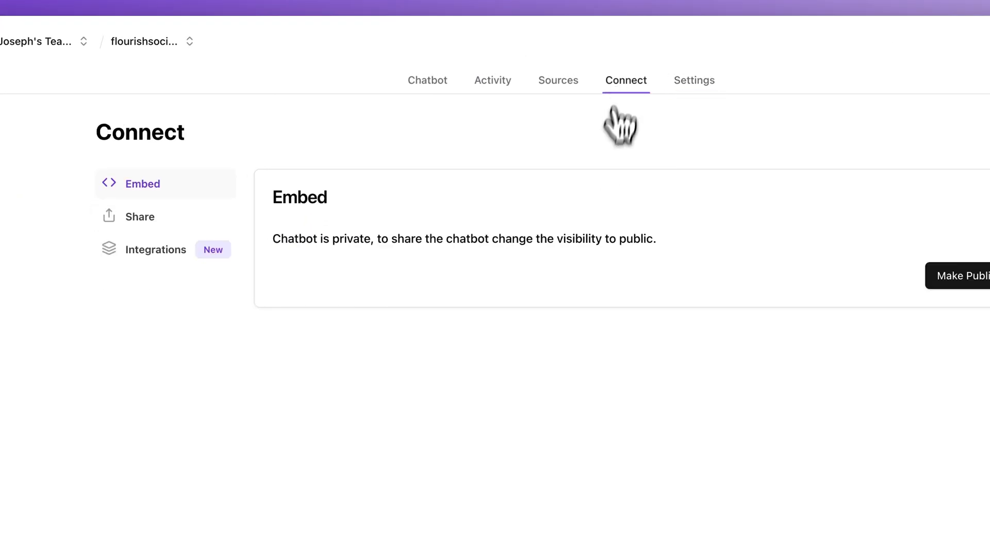
left_click(155, 249)
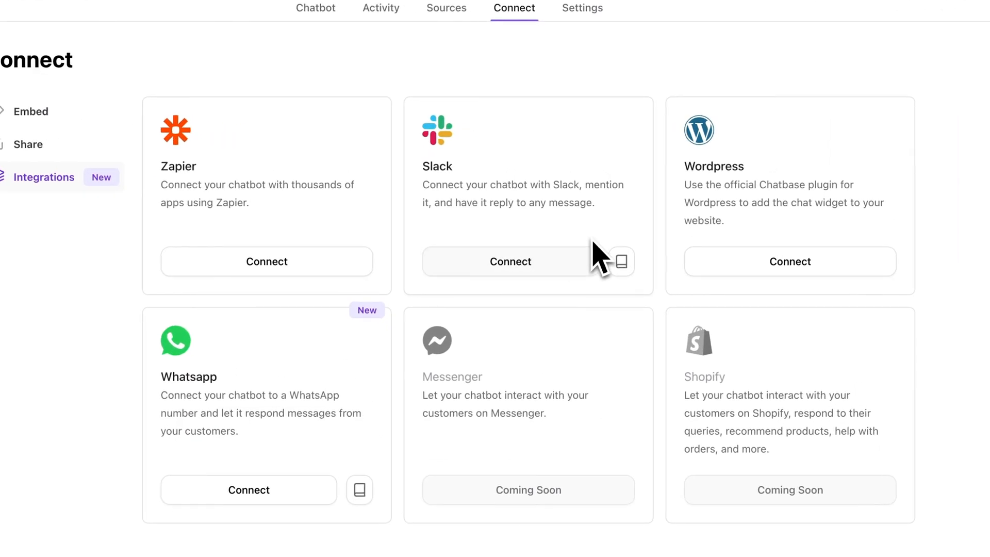
left_click(509, 261)
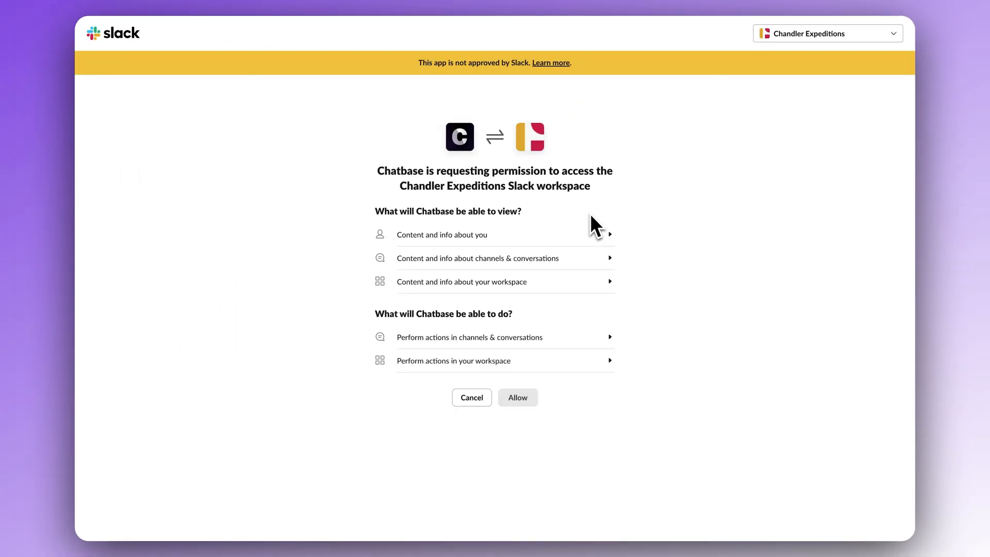
- Allow Chatbase access to the Chandler Expeditions workspace and return to Slack's chatbase-example channel
left_click(516, 397)
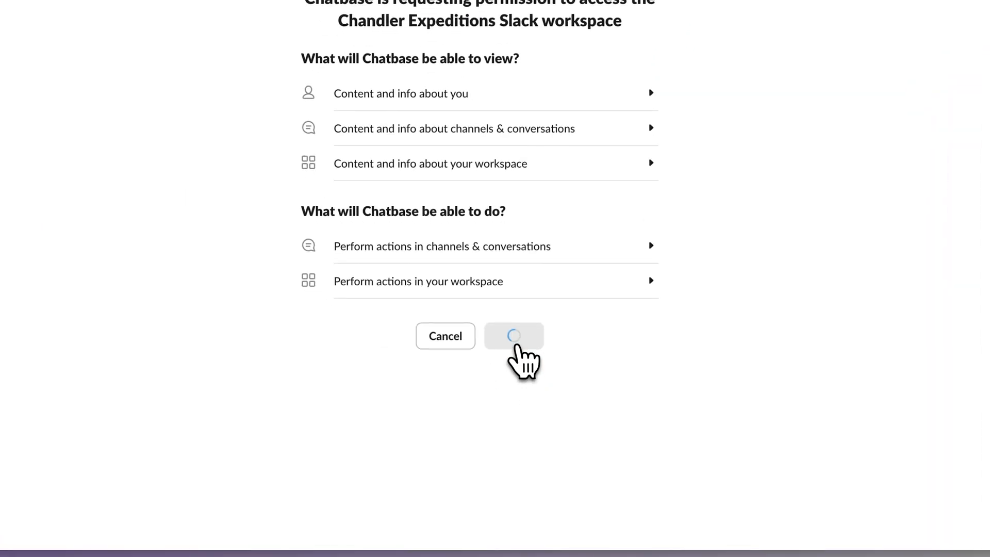
left_click(513, 335)
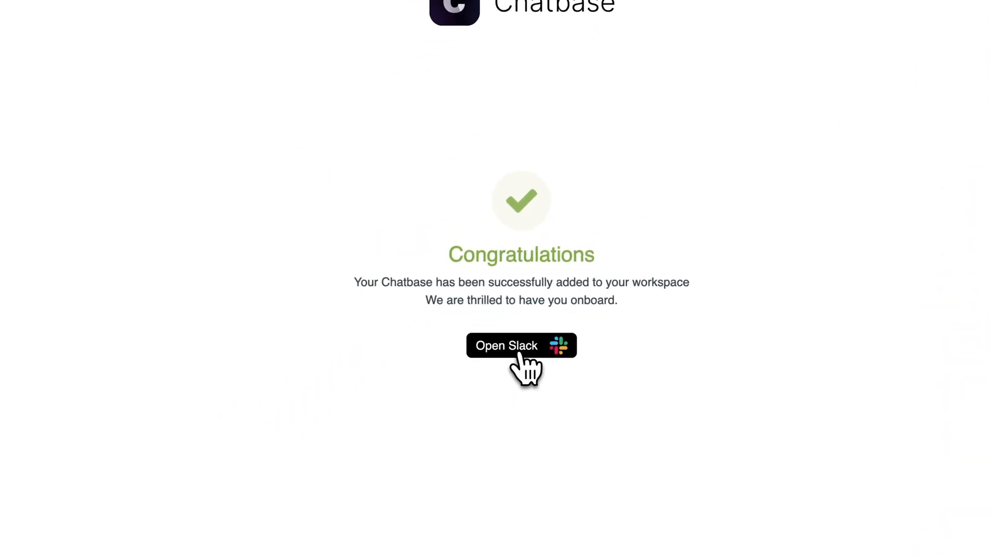
left_click(520, 345)
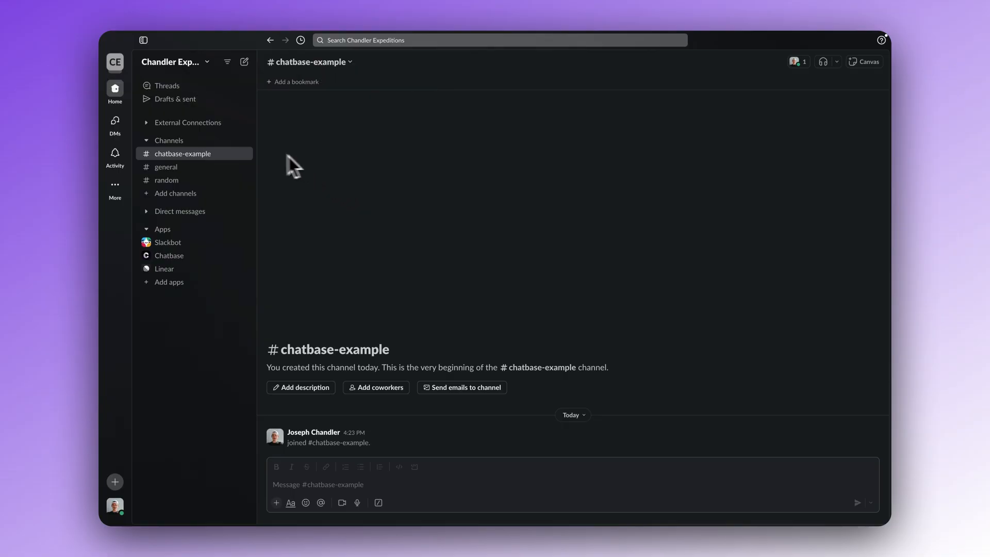
left_click(442, 485)
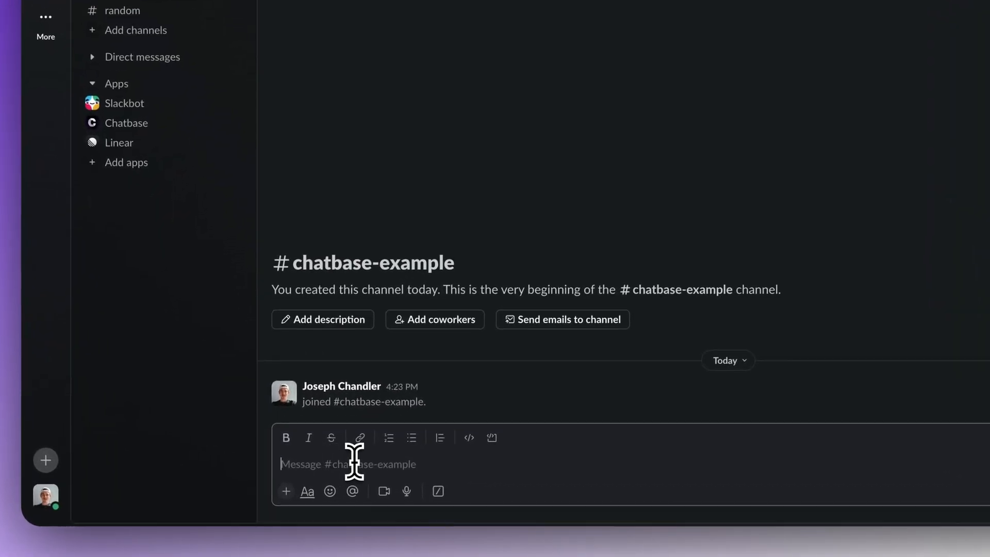
type("@chatbase what's up")
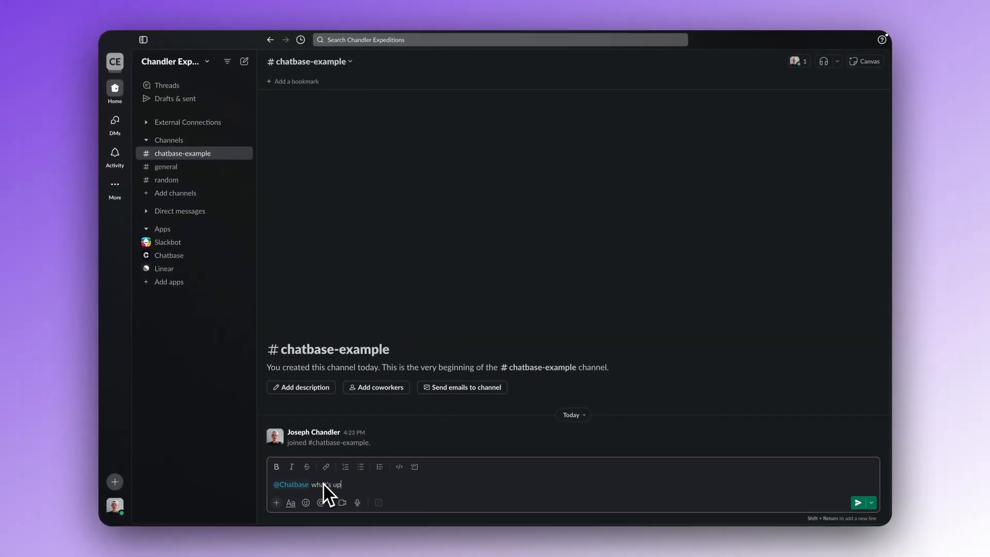
type("?")
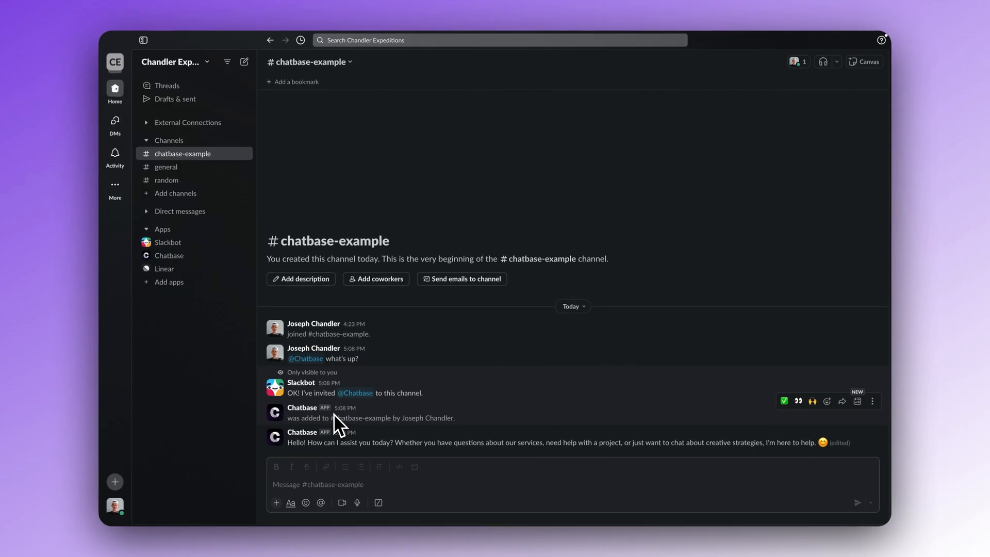
type("@chat")
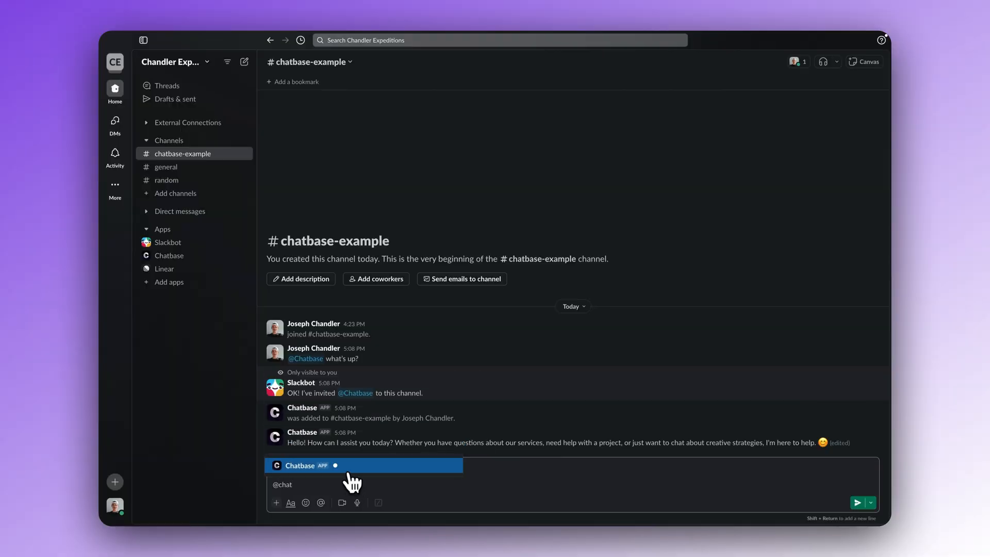
type("What is a good pricing quote for a client that only wants 2 videos.")
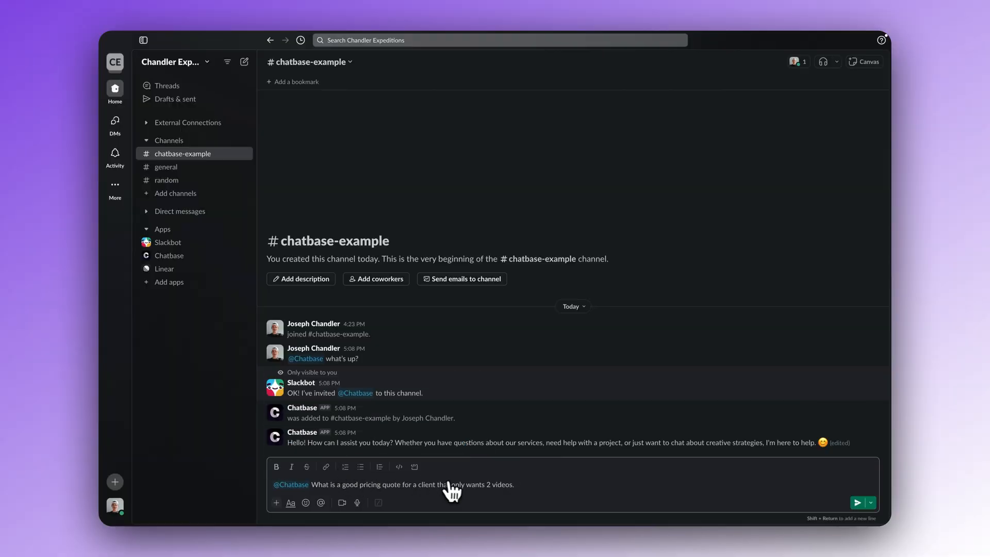
left_click(857, 502)
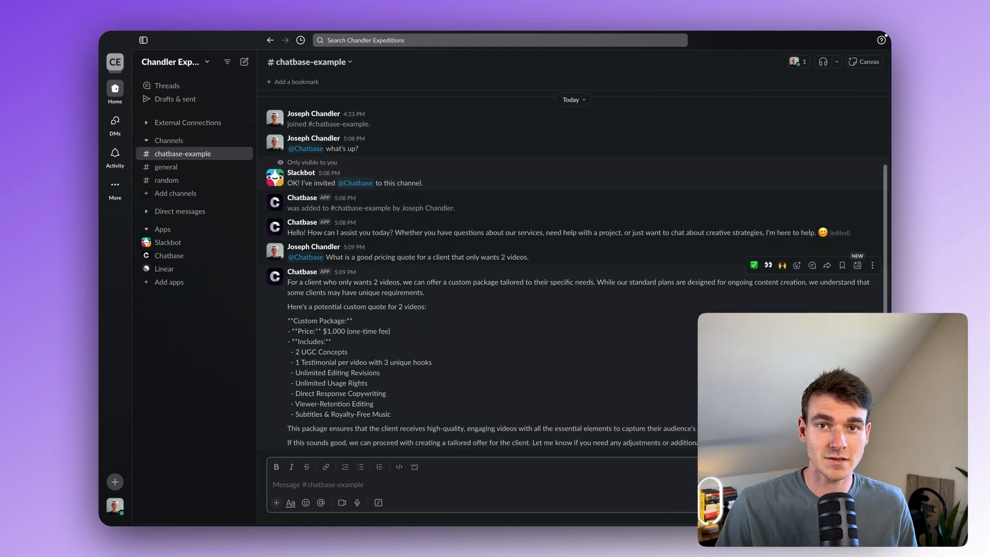
mouse_move(446, 336)
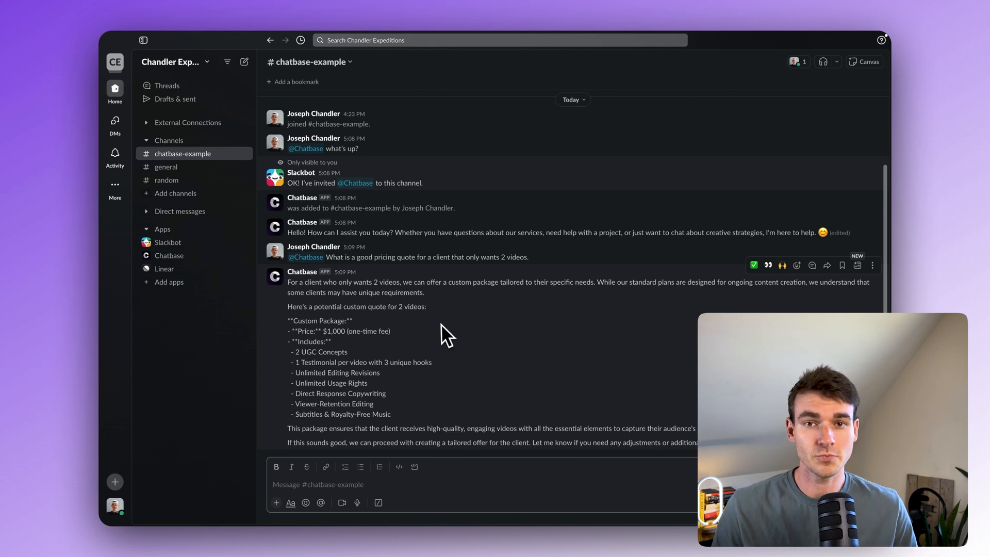
mouse_move(492, 327)
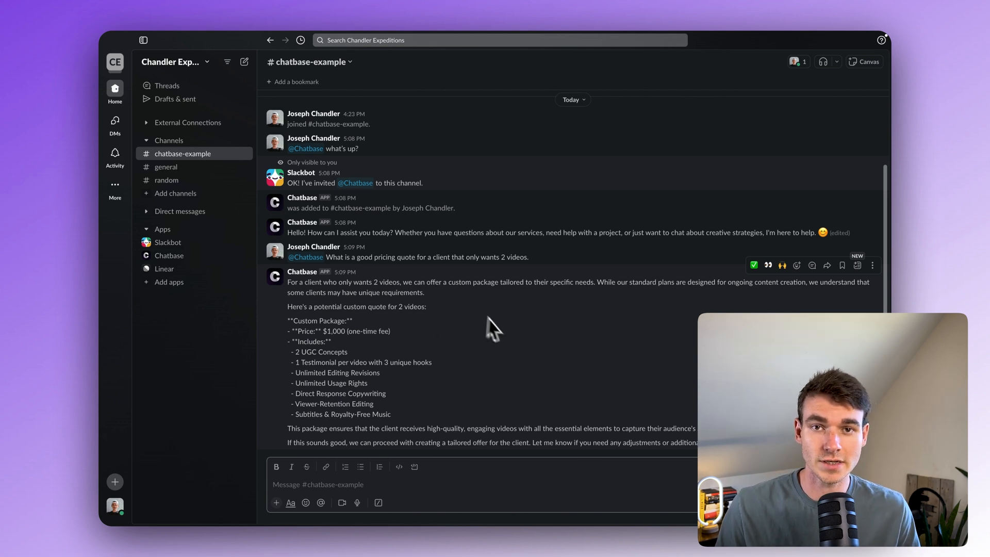